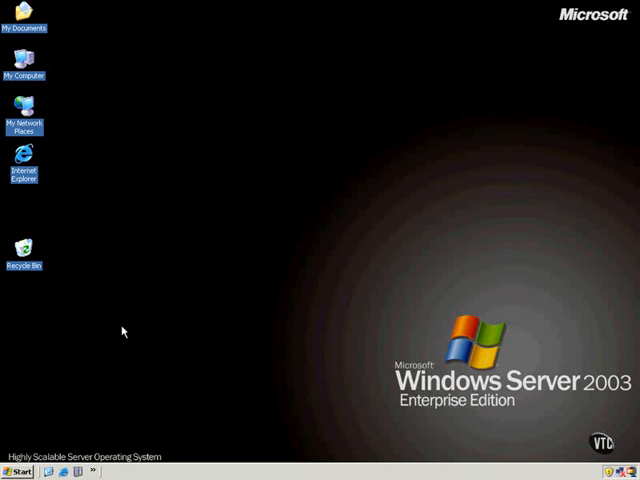
{"action": "mouse_move", "coordinate": [100, 400]}
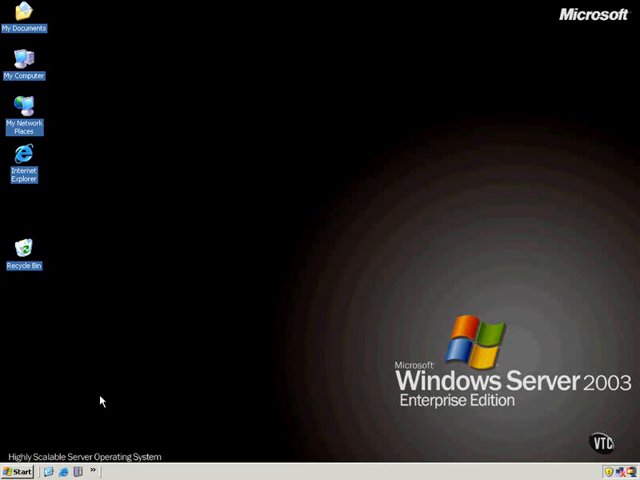
Launch SQL Server Management Studio from the Start menu's Microsoft SQL Server 2005 CTP group.
{"action": "left_click", "coordinate": [22, 472]}
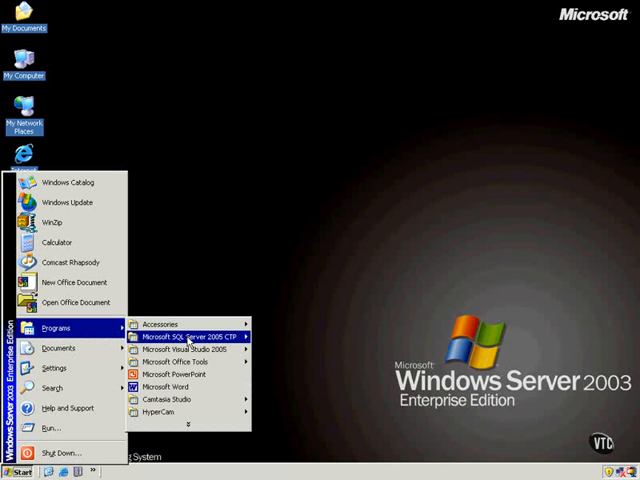
{"action": "left_click", "coordinate": [184, 336]}
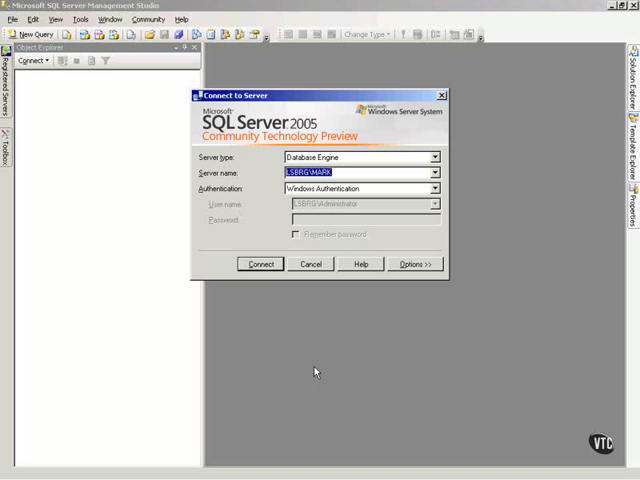
Connect to the LSBRG\MARK database engine using Windows Authentication.
{"action": "left_click", "coordinate": [260, 264]}
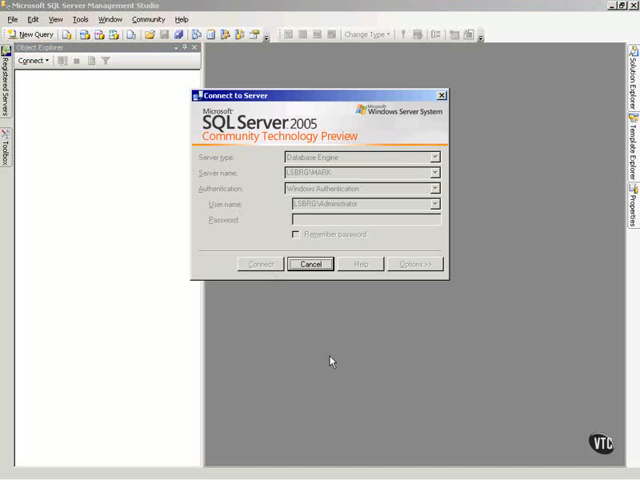
{"action": "left_click", "coordinate": [260, 264]}
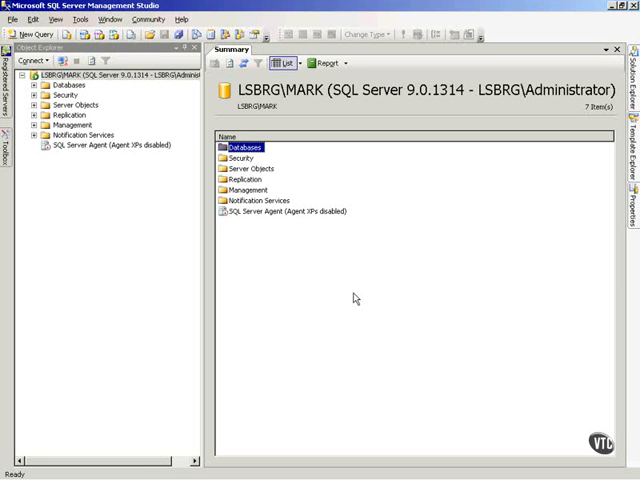
{"action": "mouse_move", "coordinate": [324, 318]}
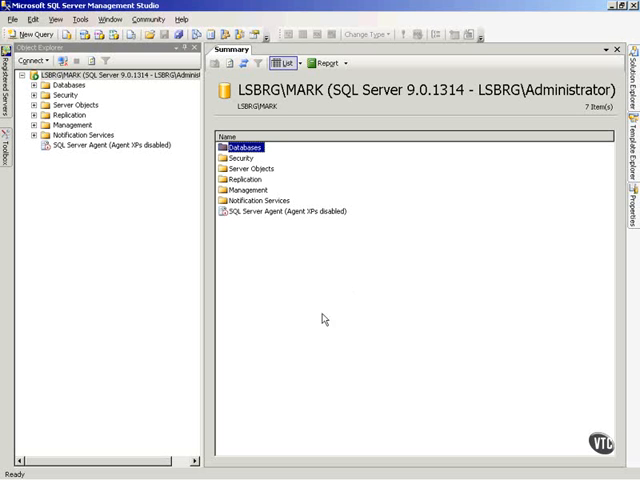
{"action": "mouse_move", "coordinate": [428, 284]}
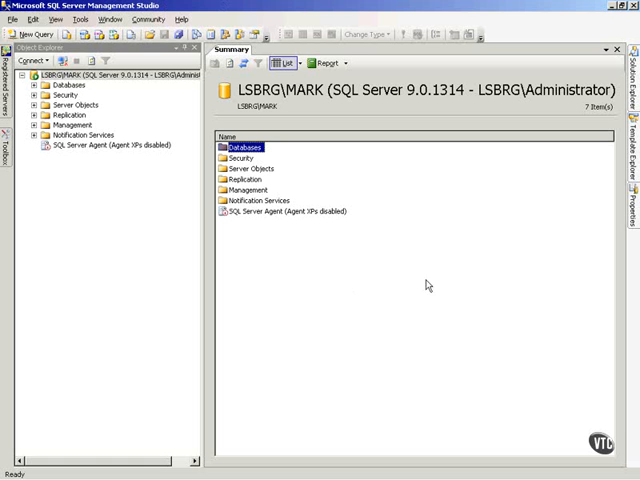
Create a new SQL Server Scripts project named MarkScript via File > New > Project.
{"action": "left_click", "coordinate": [12, 18]}
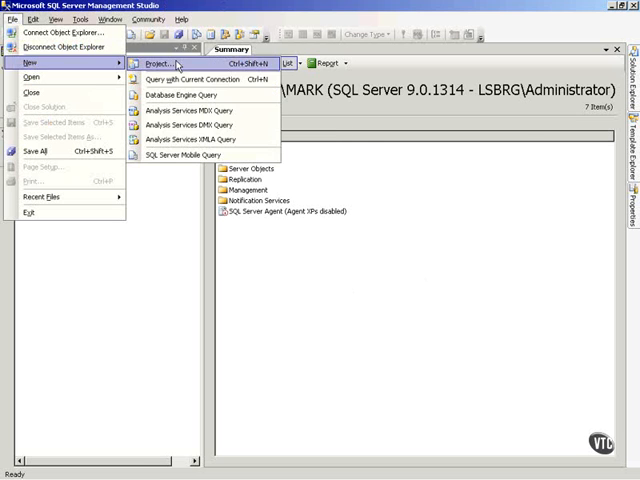
{"action": "left_click", "coordinate": [156, 64]}
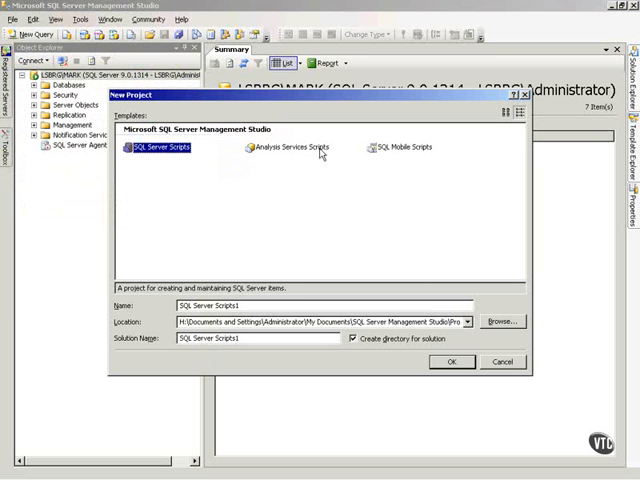
{"action": "mouse_move", "coordinate": [436, 168]}
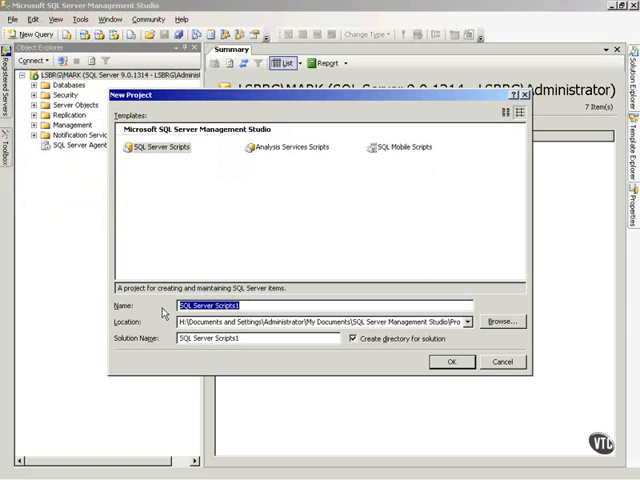
{"action": "type", "text": "Mark"}
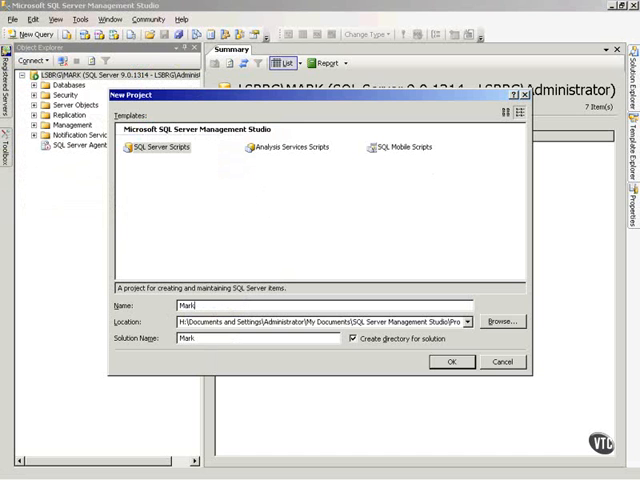
{"action": "type", "text": "Script"}
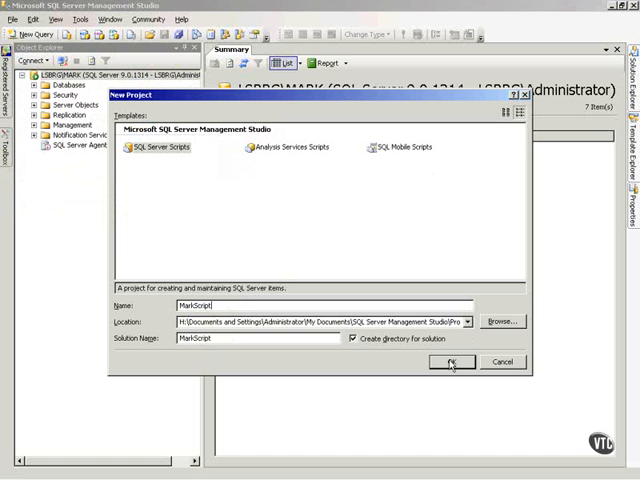
{"action": "left_click", "coordinate": [452, 362]}
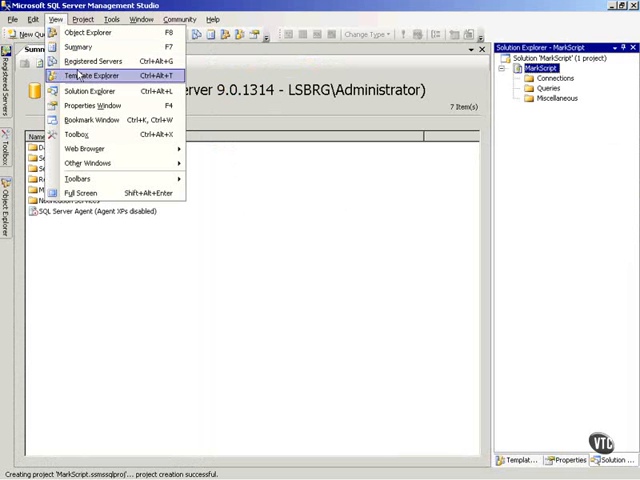
{"action": "mouse_move", "coordinate": [90, 92]}
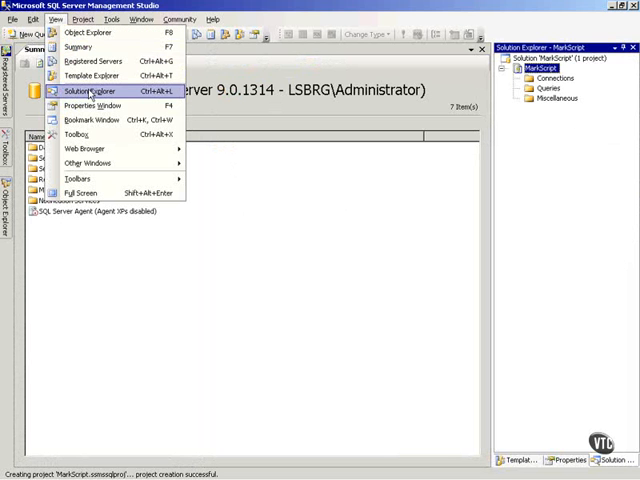
Show the MarkScript solution in Solution Explorer to reach its Connections folder.
{"action": "left_click", "coordinate": [84, 92]}
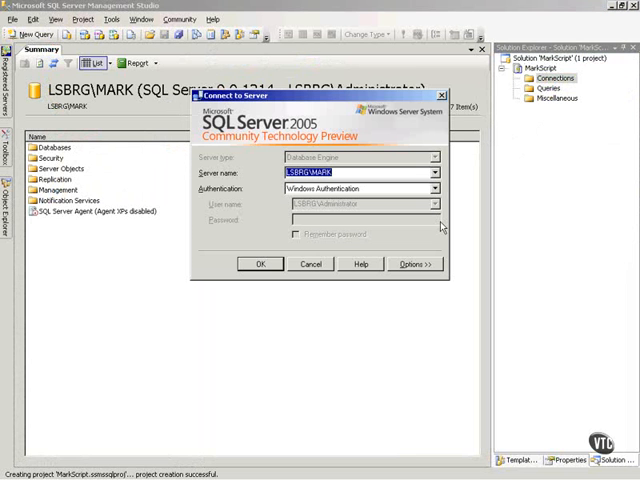
{"action": "mouse_move", "coordinate": [398, 200]}
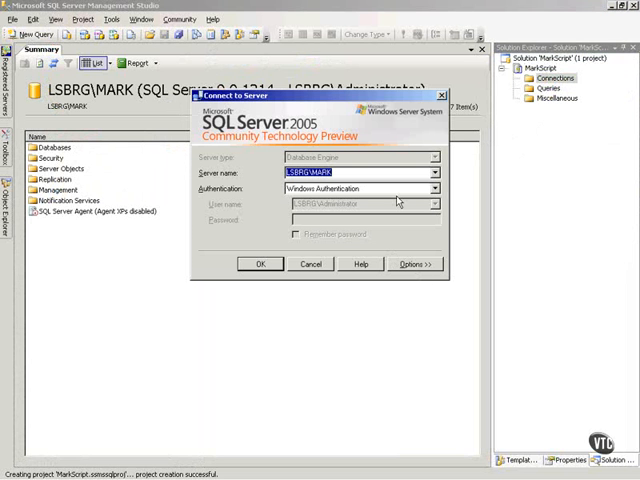
Confirm adding the LSBRG\MARK server connection to MarkScript's Connections folder.
{"action": "left_click", "coordinate": [260, 264]}
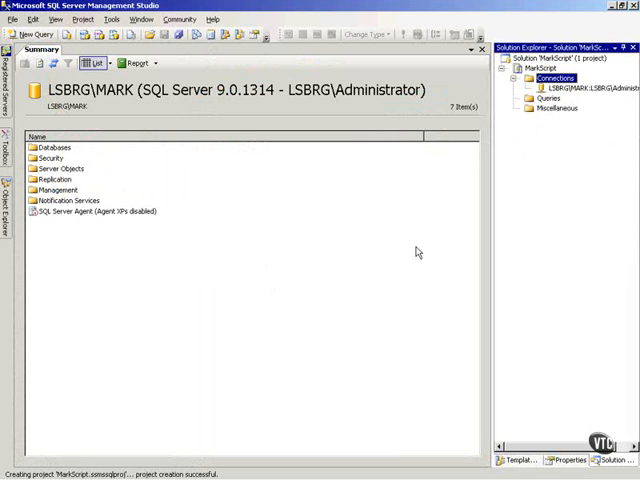
{"action": "mouse_move", "coordinate": [592, 108]}
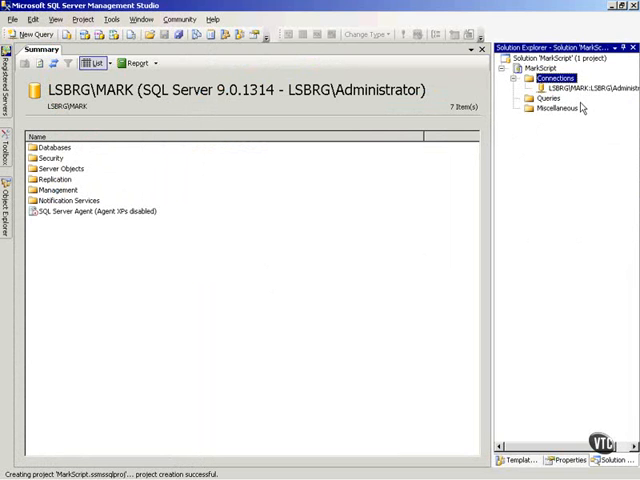
{"action": "mouse_move", "coordinate": [544, 312]}
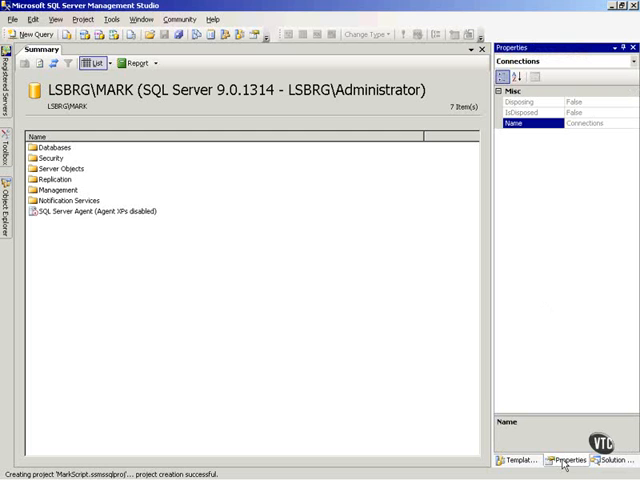
{"action": "mouse_move", "coordinate": [572, 318]}
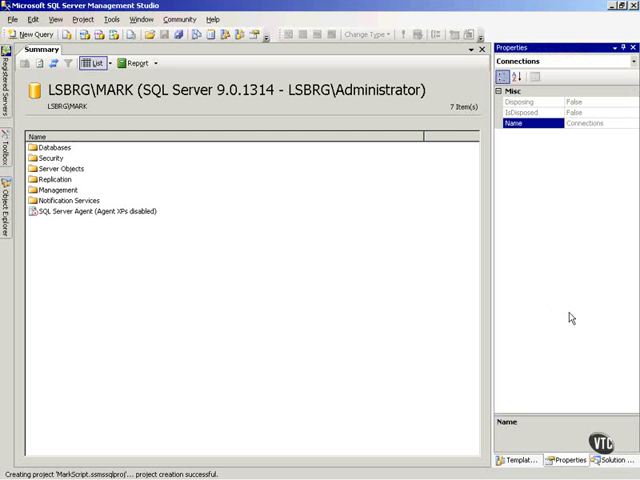
{"action": "mouse_move", "coordinate": [512, 140]}
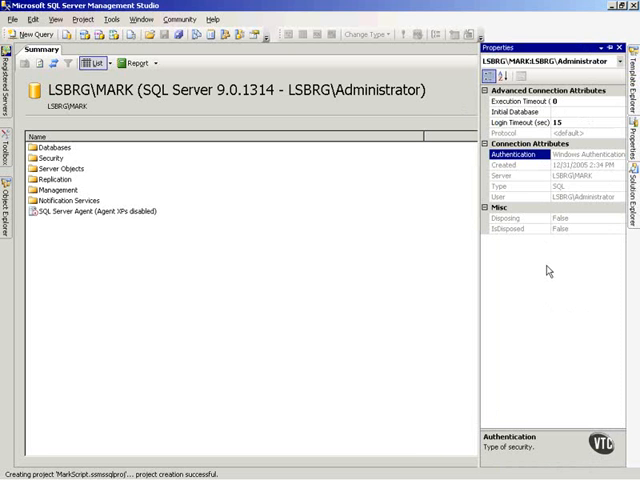
{"action": "mouse_move", "coordinate": [564, 108]}
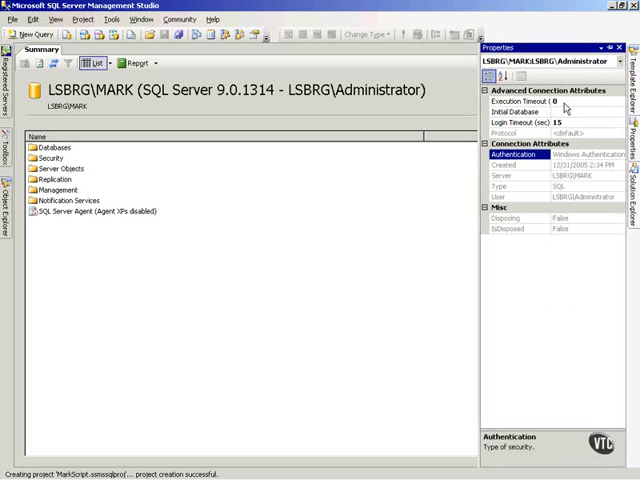
{"action": "mouse_move", "coordinate": [568, 108]}
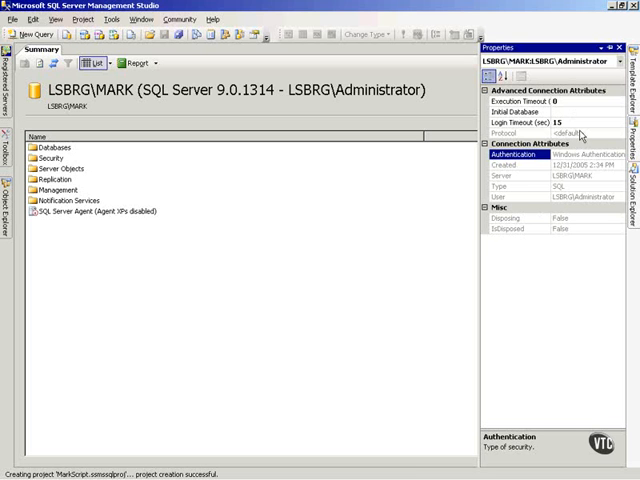
{"action": "mouse_move", "coordinate": [578, 132]}
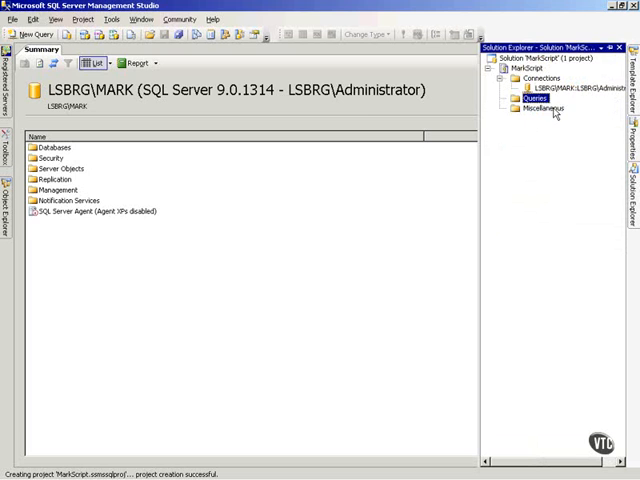
Add a new query SQLQuery1.sql to the Queries folder, connected to LSBRG\MARK.
{"action": "left_click", "coordinate": [34, 32]}
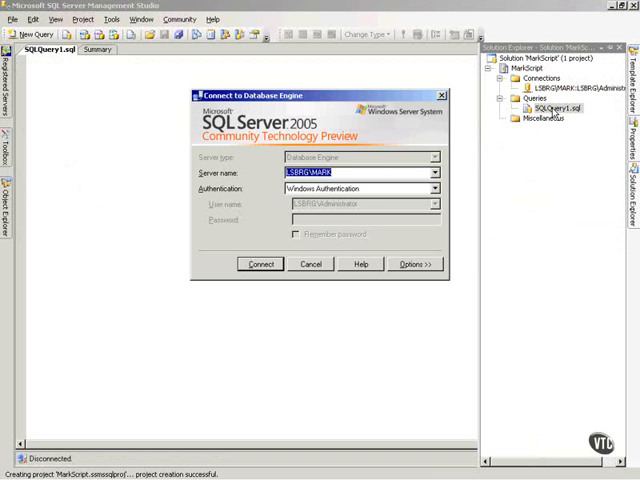
{"action": "left_click", "coordinate": [260, 264]}
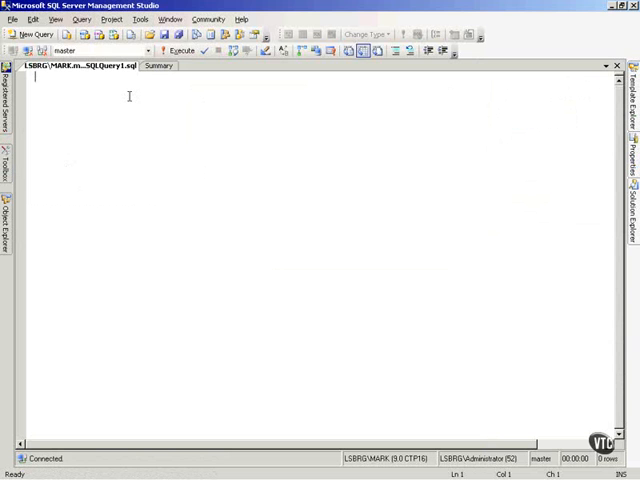
Write select * from master..sysobjects in SQLQuery1.sql and execute it to list system objects.
{"action": "type", "text": "select"}
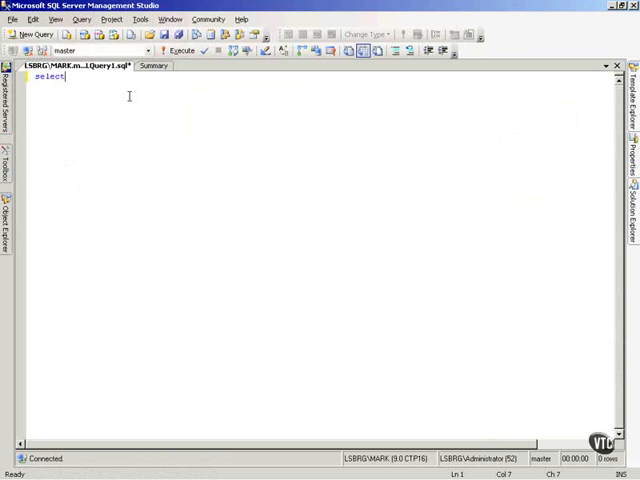
{"action": "type", "text": "*"}
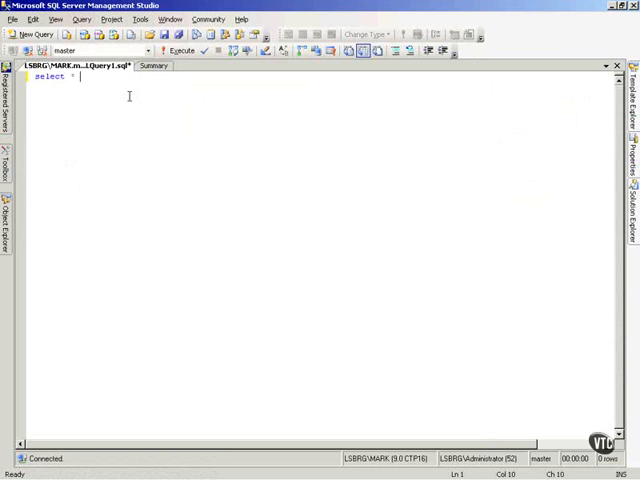
{"action": "type", "text": "from sys"}
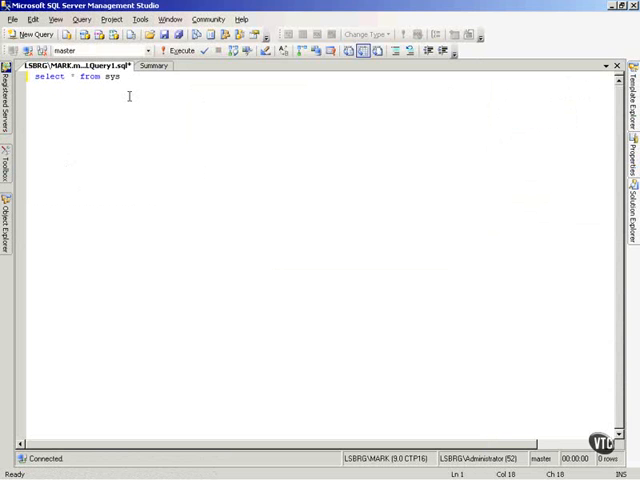
{"action": "type", "text": "object"}
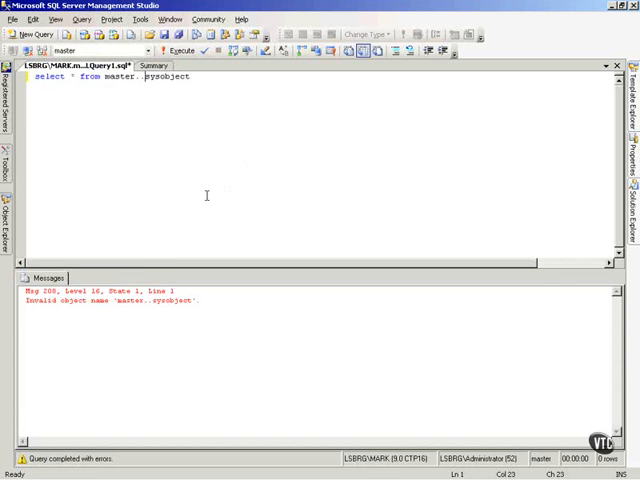
{"action": "mouse_move", "coordinate": [196, 88]}
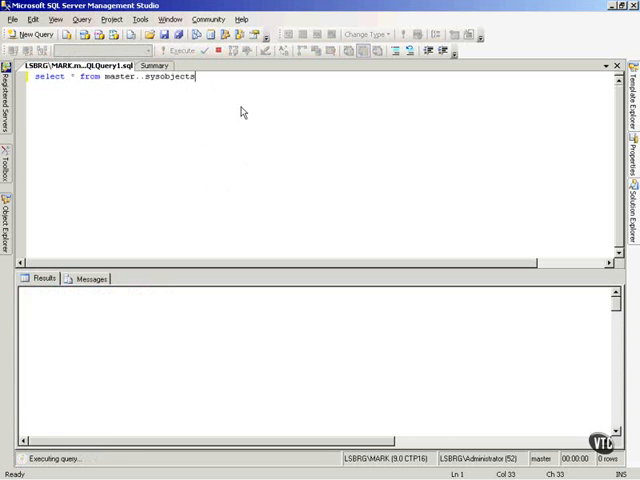
{"action": "left_click", "coordinate": [182, 50]}
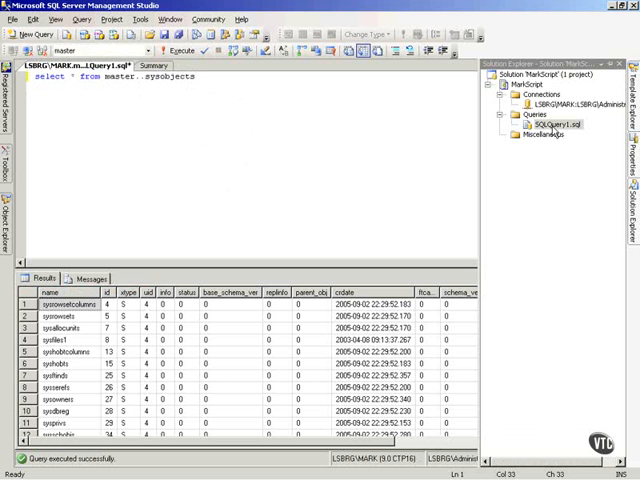
Rename SQLQuery1.sql in Solution Explorer to a sysobjects name and close its editor.
{"action": "right_click", "coordinate": [532, 124]}
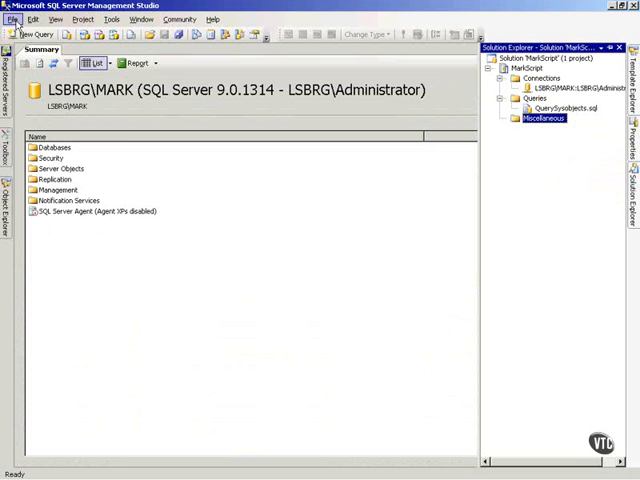
Close the MarkScript solution, saving MarkScript.ssmssln and MarkScript.ssmssqlproj.
{"action": "left_click", "coordinate": [12, 18]}
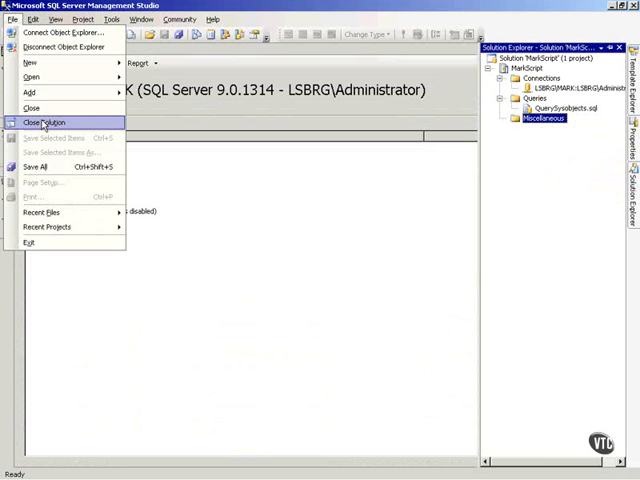
{"action": "left_click", "coordinate": [48, 122]}
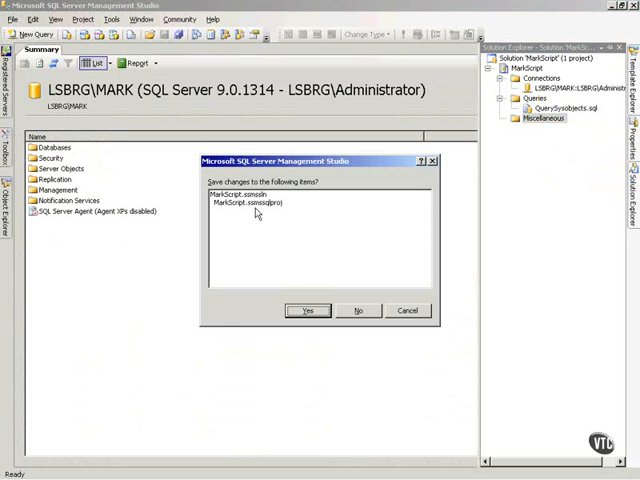
{"action": "left_click", "coordinate": [358, 310]}
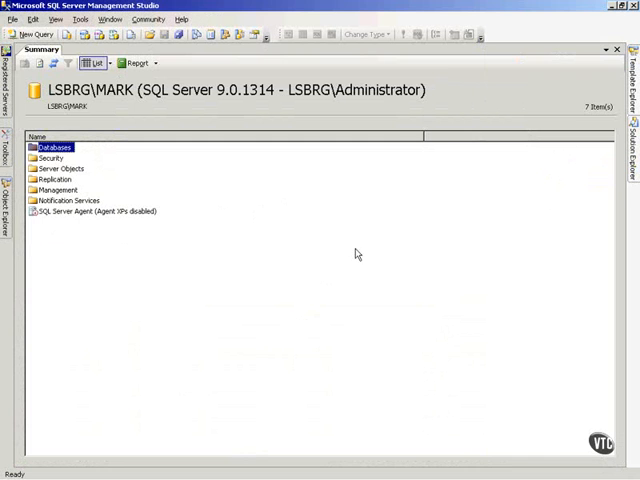
{"action": "mouse_move", "coordinate": [352, 230]}
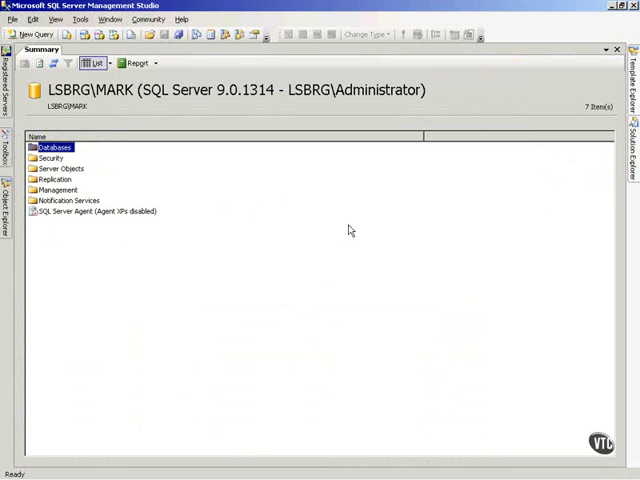